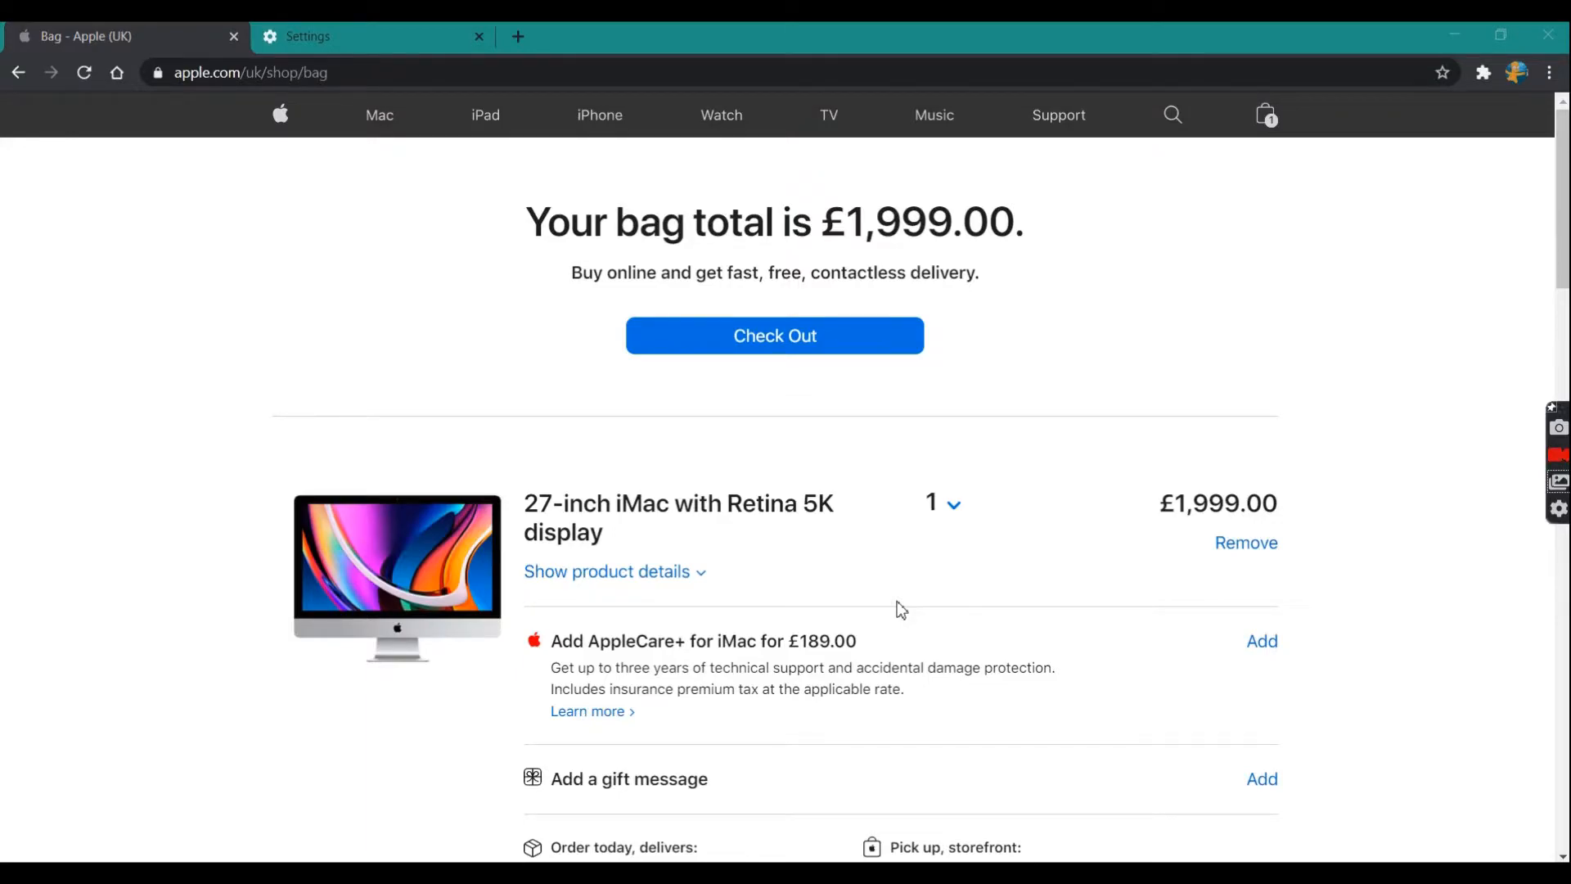
mouse_move(841, 444)
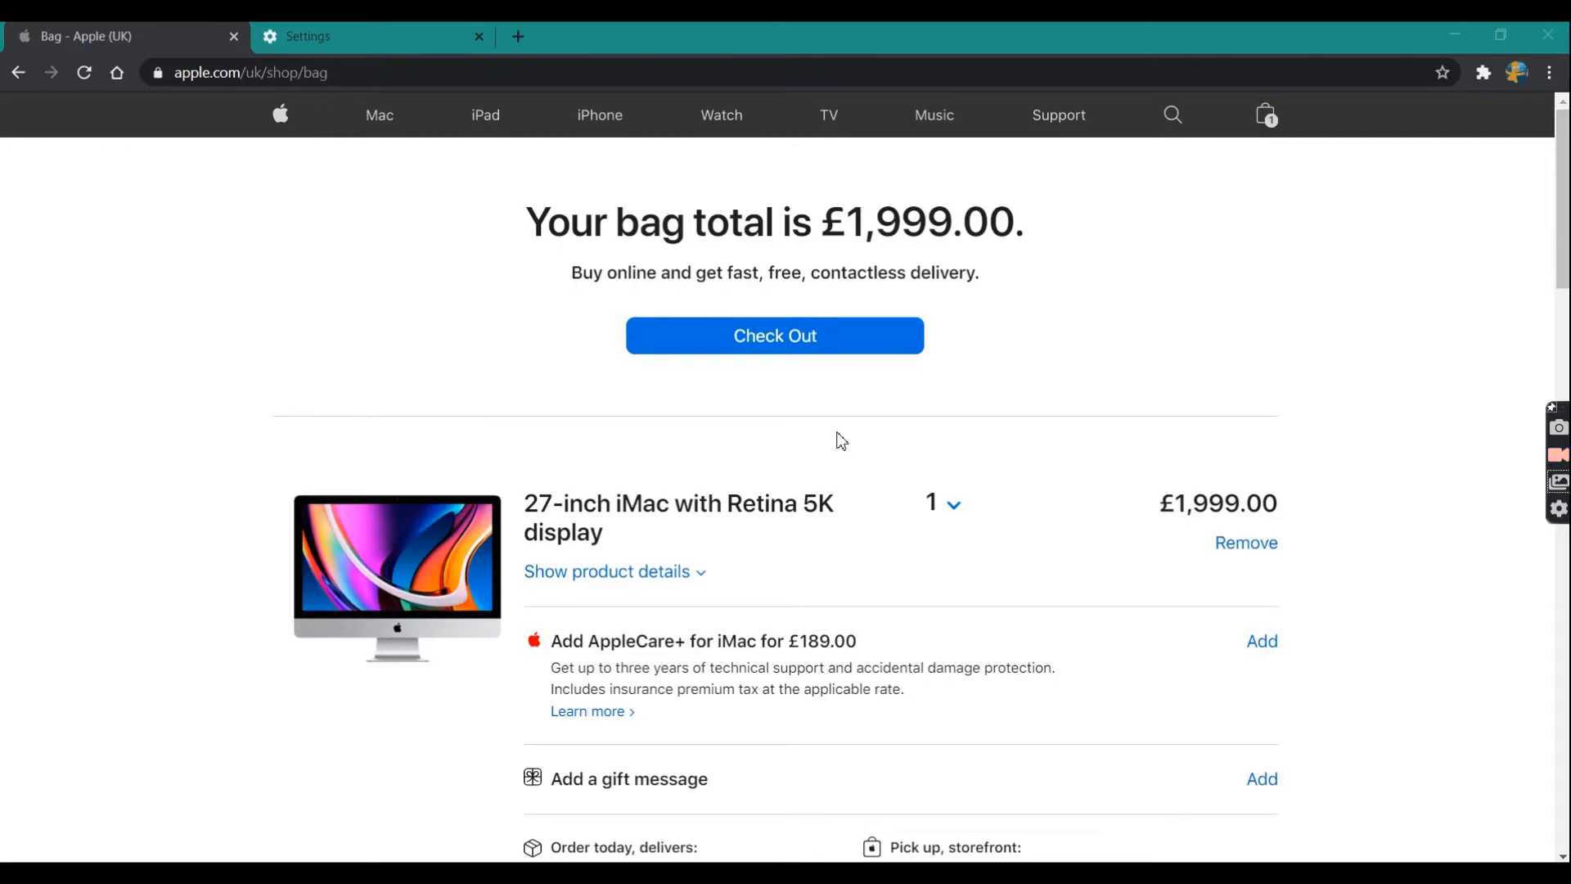
mouse_move(848, 302)
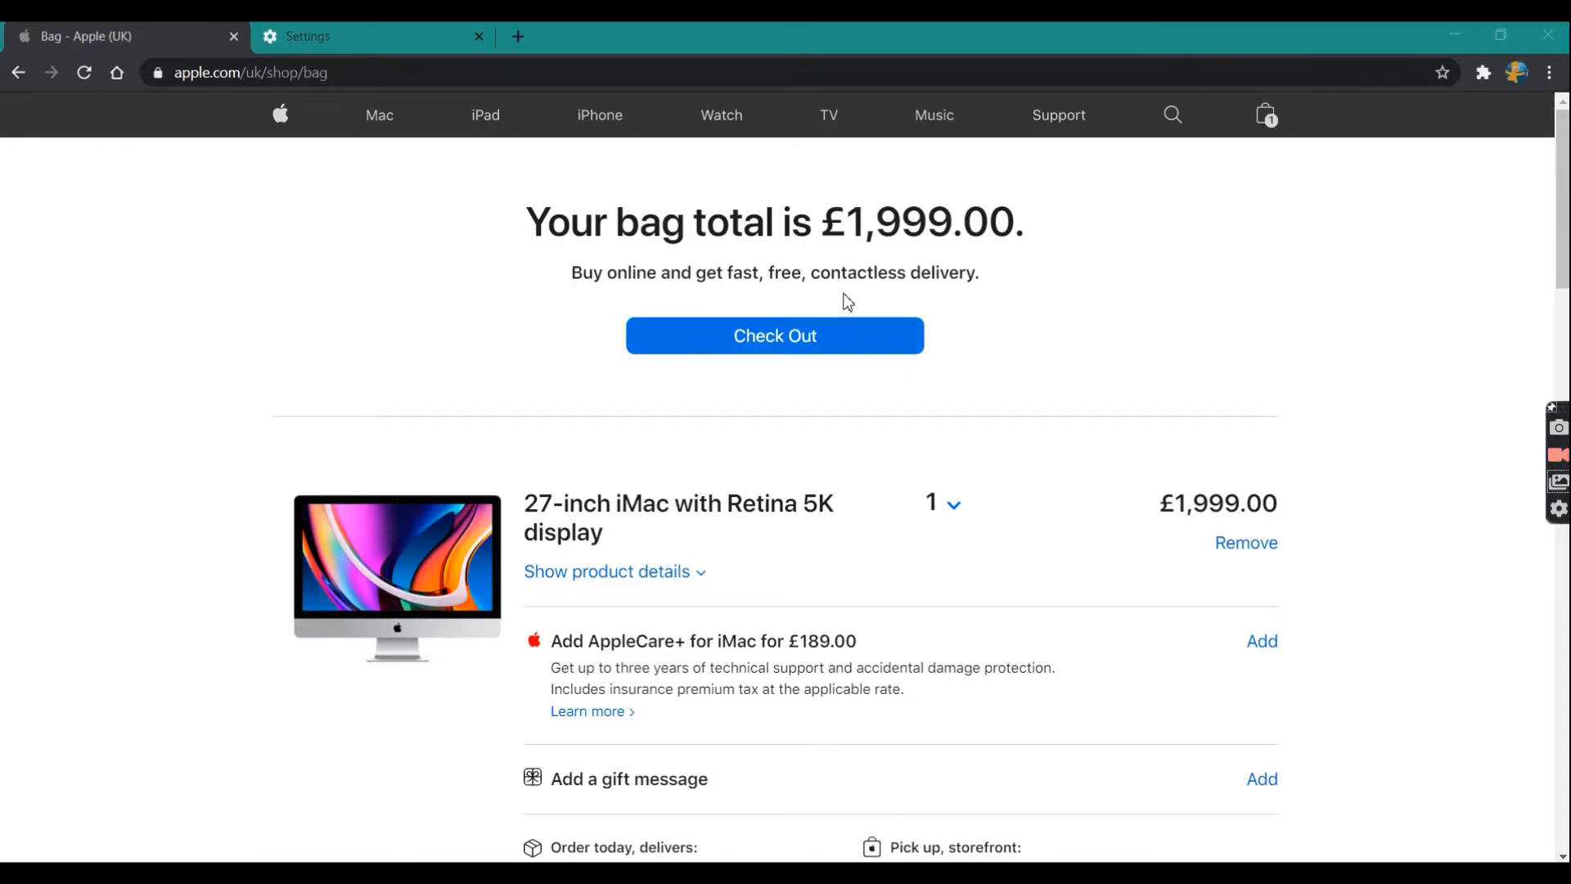
mouse_move(875, 304)
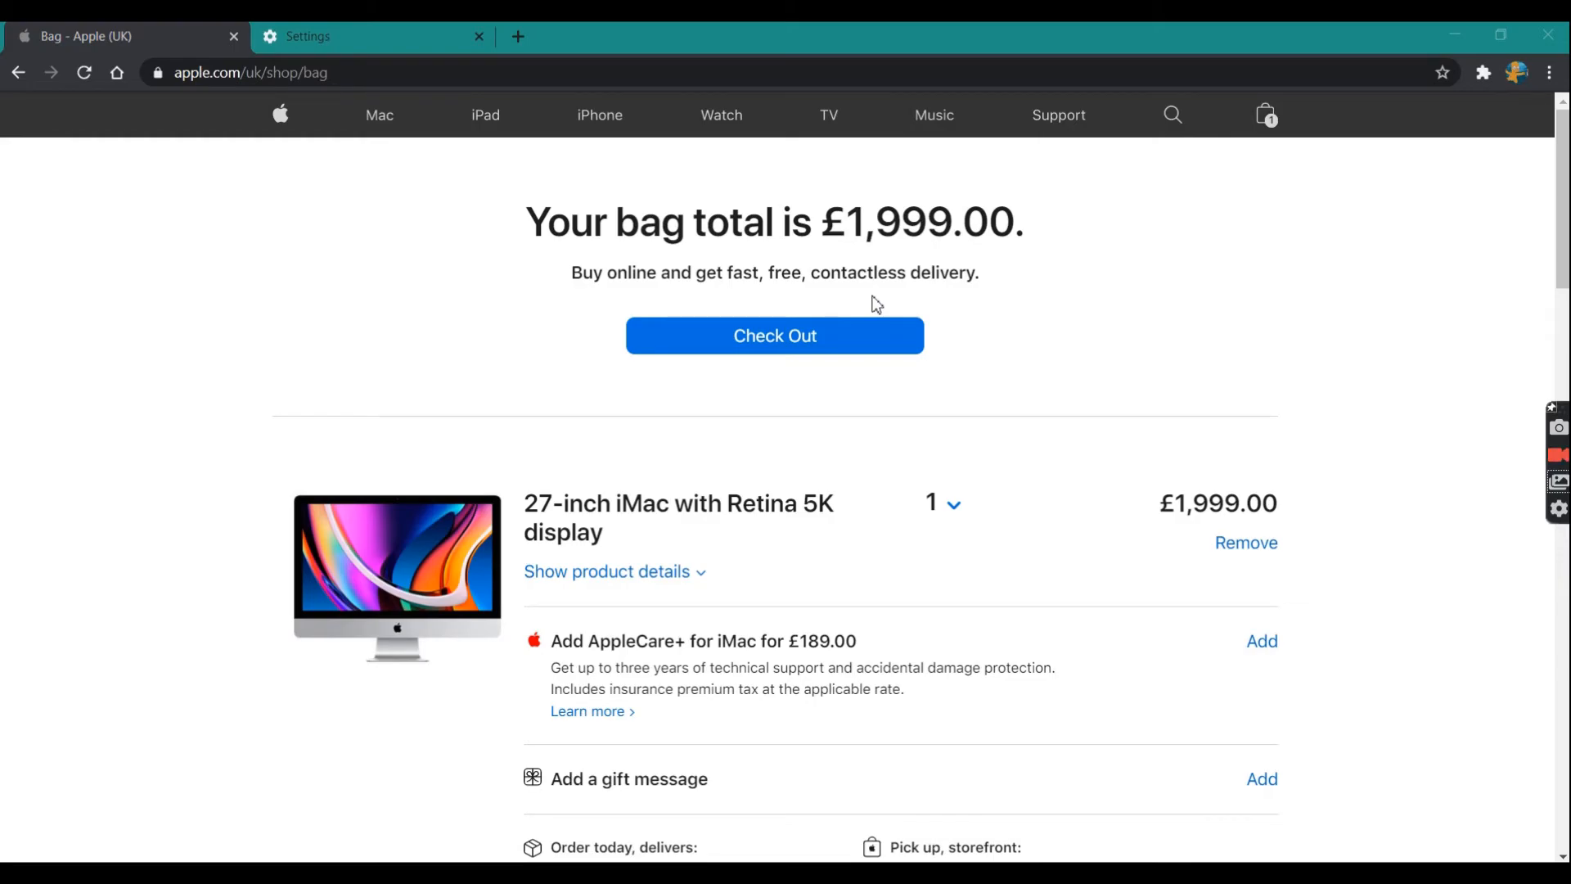